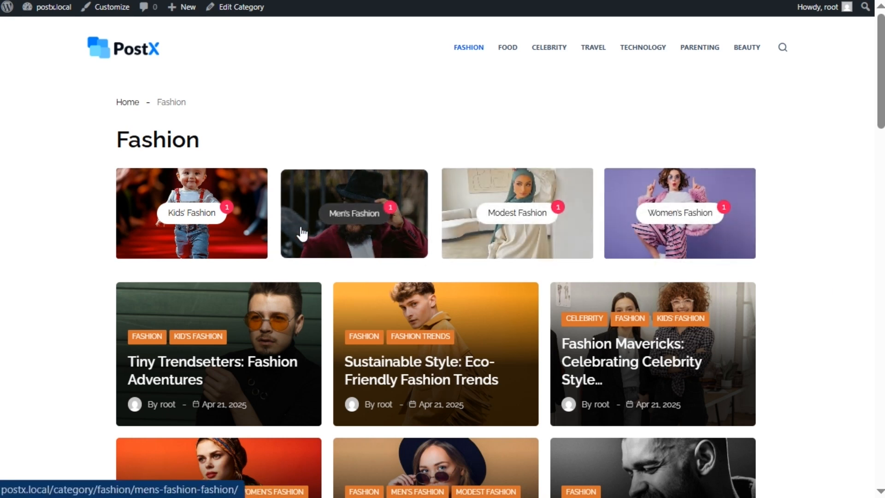
pyautogui.moveTo(723, 246)
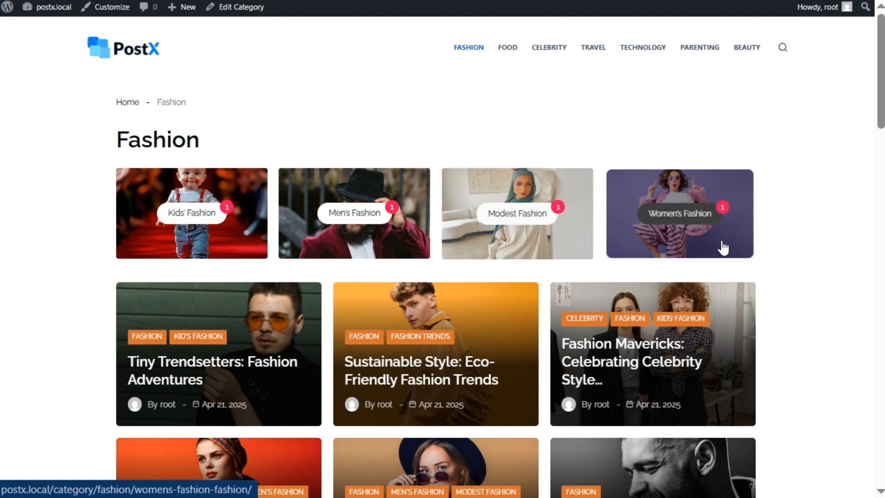
pyautogui.moveTo(788, 255)
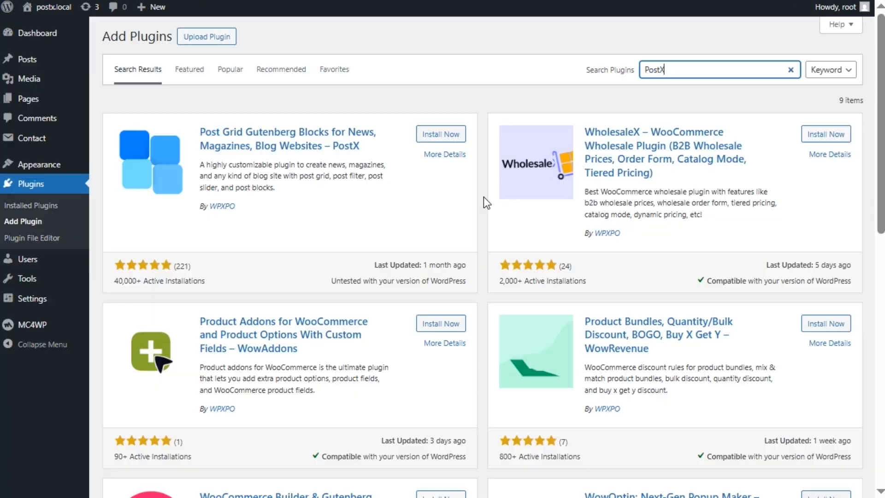
# Install and activate the PostX plugin and scroll its dashboard to the Taxonomy Image & Color module
pyautogui.click(441, 133)
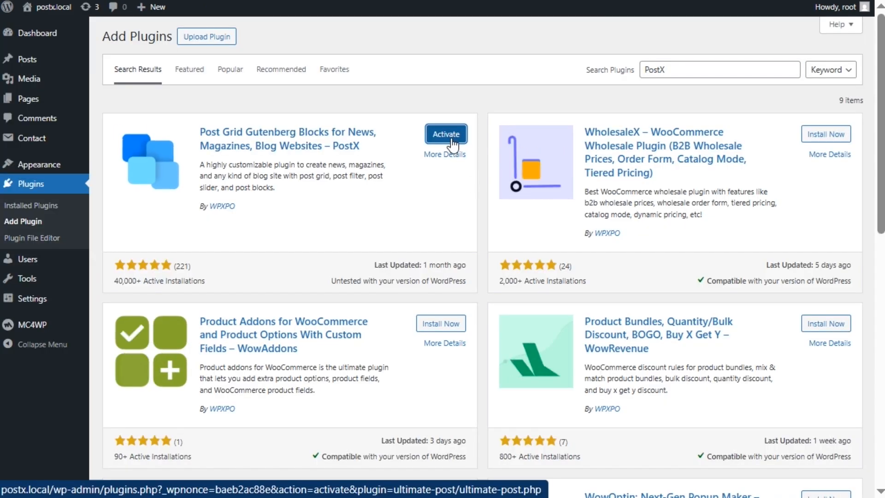
pyautogui.click(445, 133)
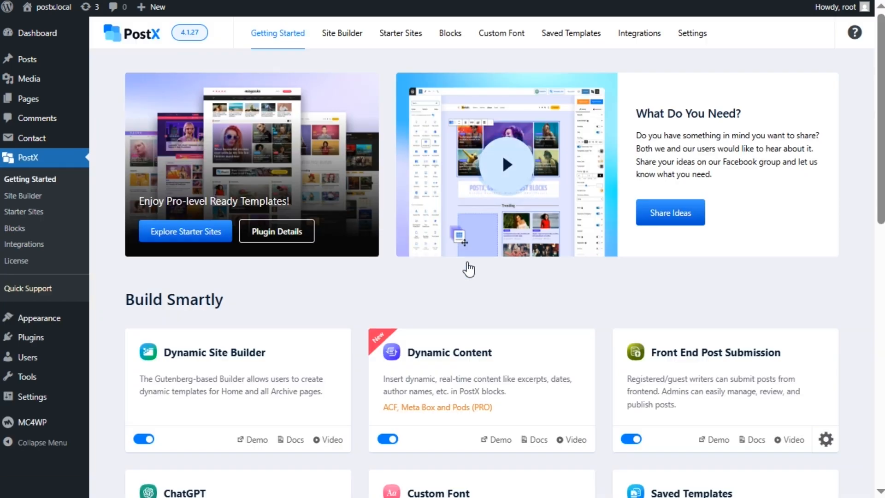
pyautogui.moveTo(150, 450)
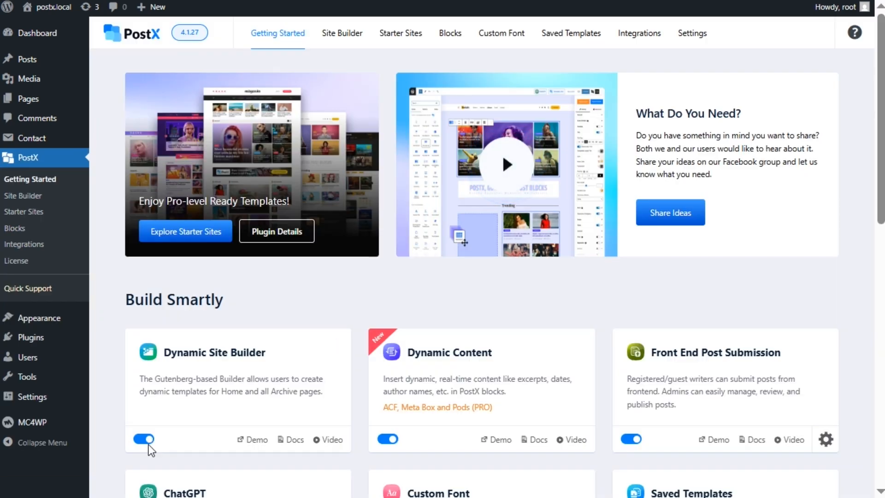
pyautogui.scroll(-3)
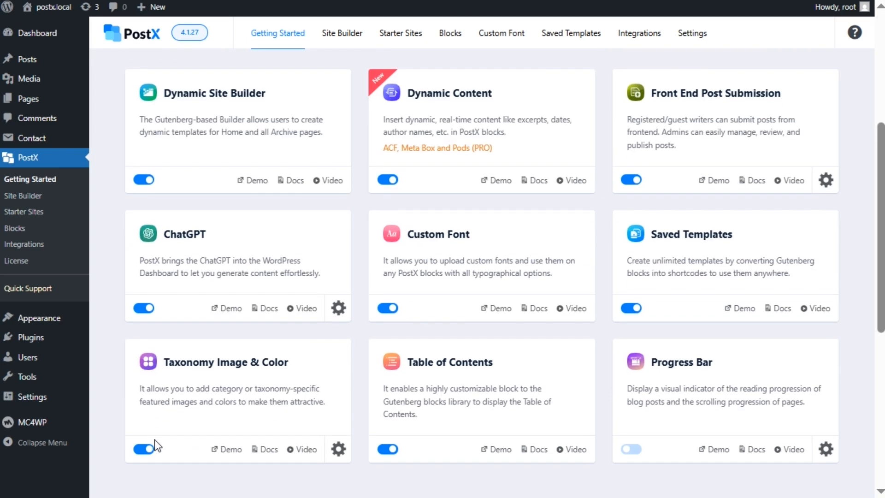
pyautogui.scroll(-3)
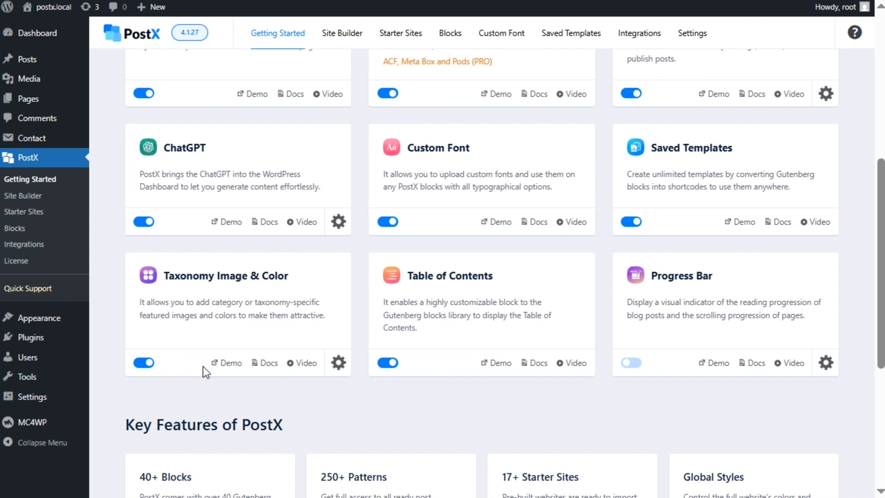
# Set Taxonomy Image & Color to the 'category' taxonomy and save the settings
pyautogui.click(338, 362)
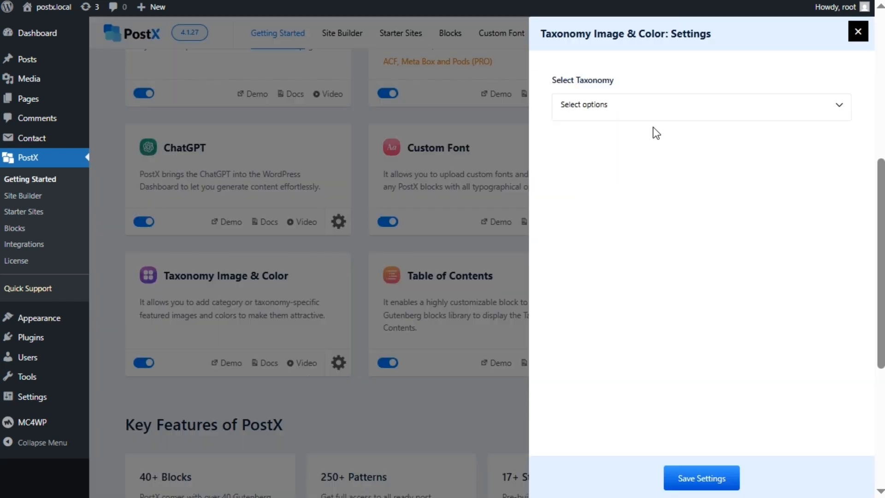
pyautogui.click(699, 106)
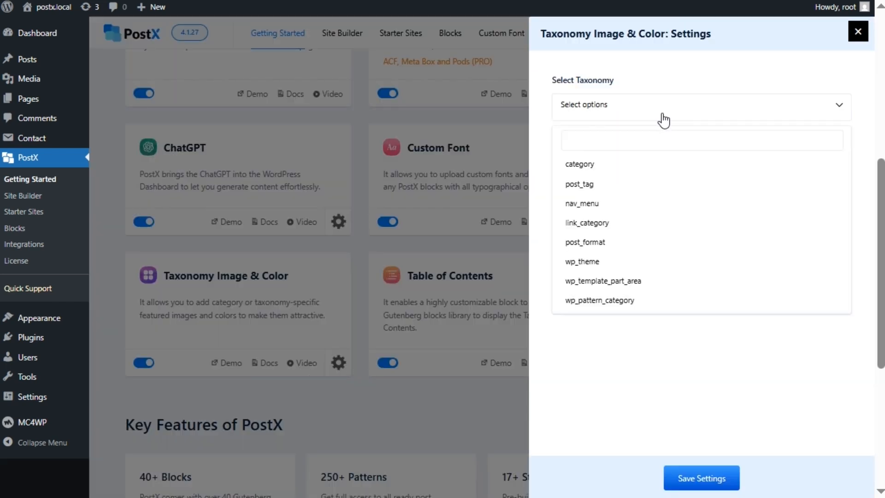
pyautogui.click(578, 164)
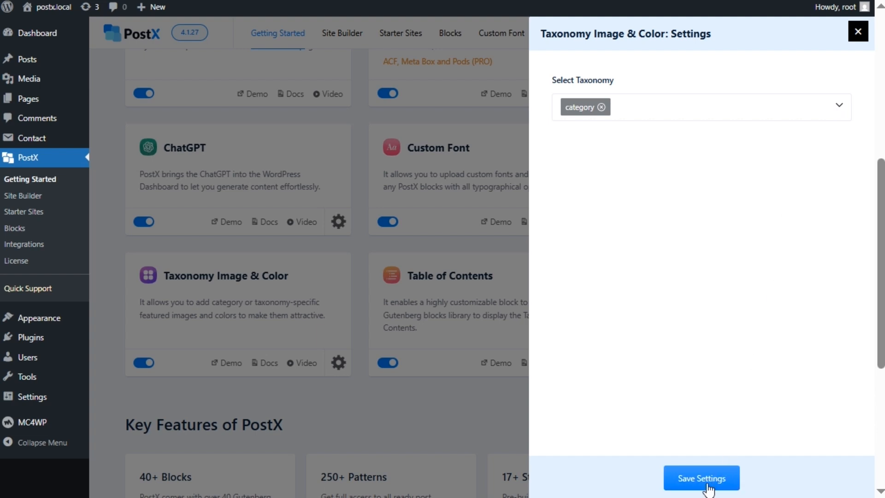
pyautogui.click(857, 32)
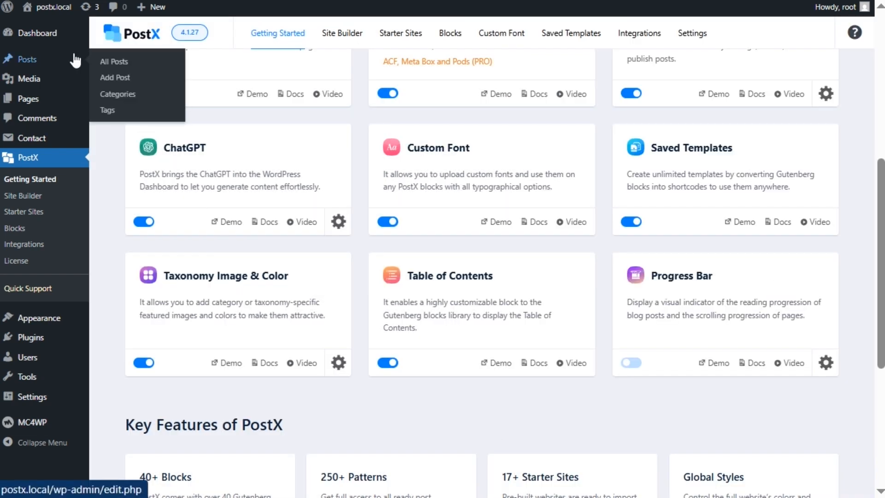
# Assign the Kids' Fashion category a featured image and a green colour and update it
pyautogui.click(118, 94)
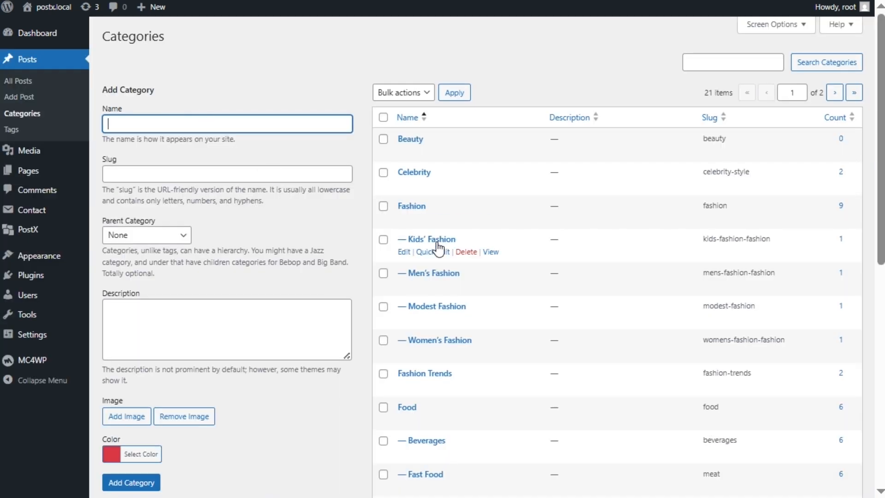
pyautogui.click(402, 251)
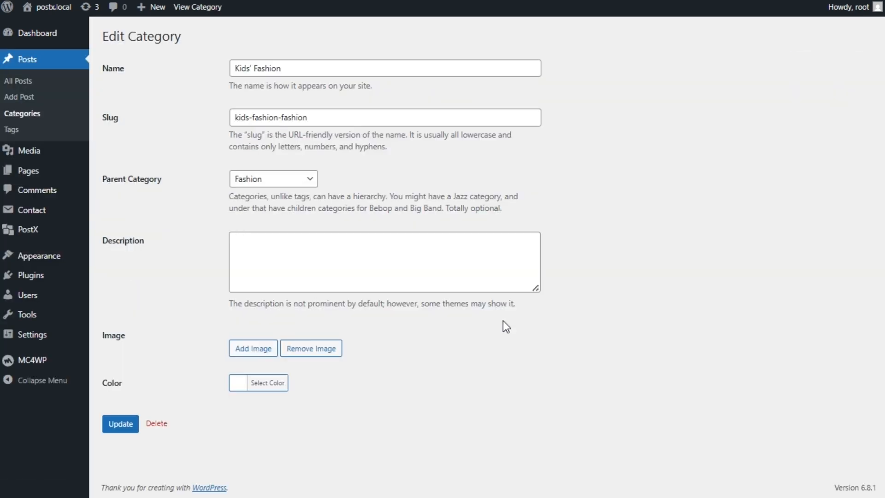
pyautogui.click(252, 347)
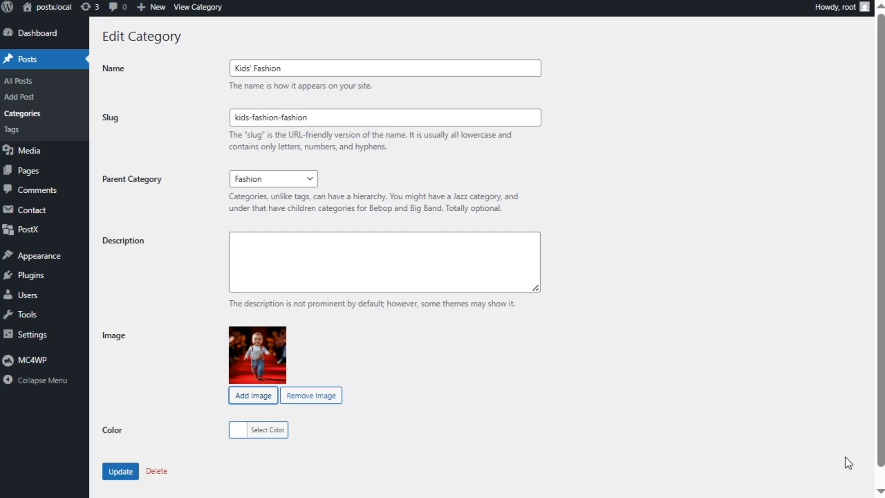
pyautogui.click(267, 430)
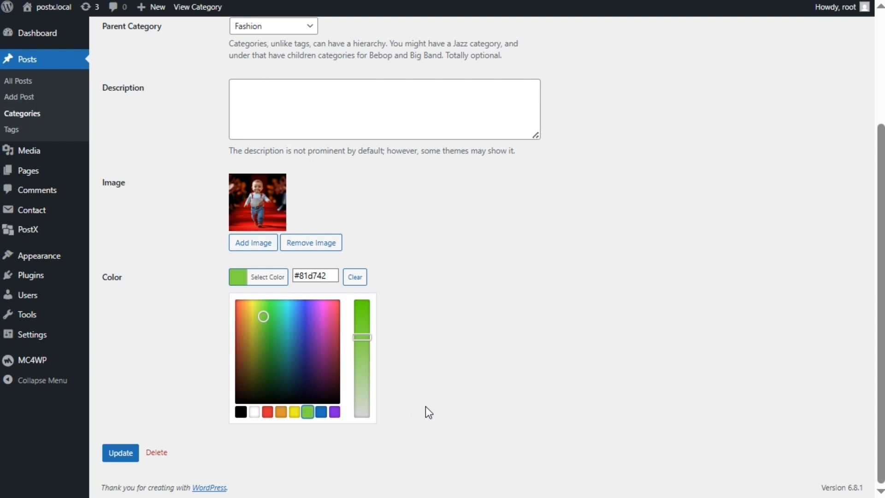
pyautogui.click(119, 452)
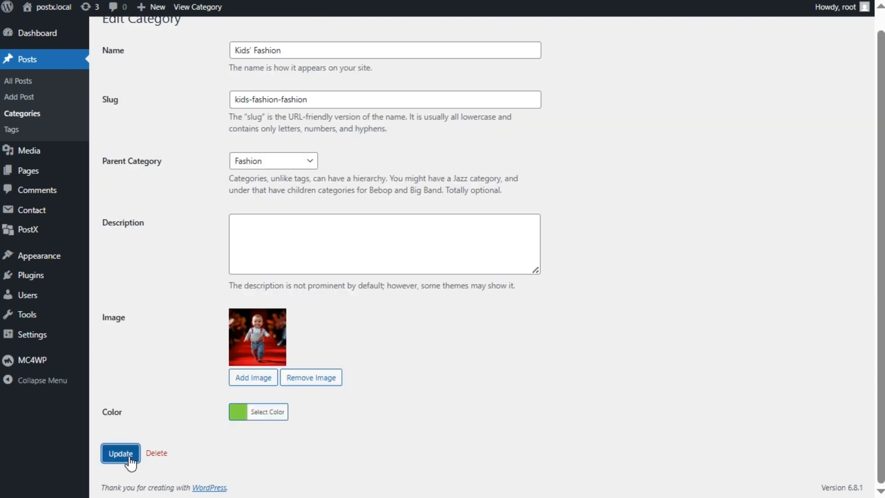
pyautogui.click(120, 453)
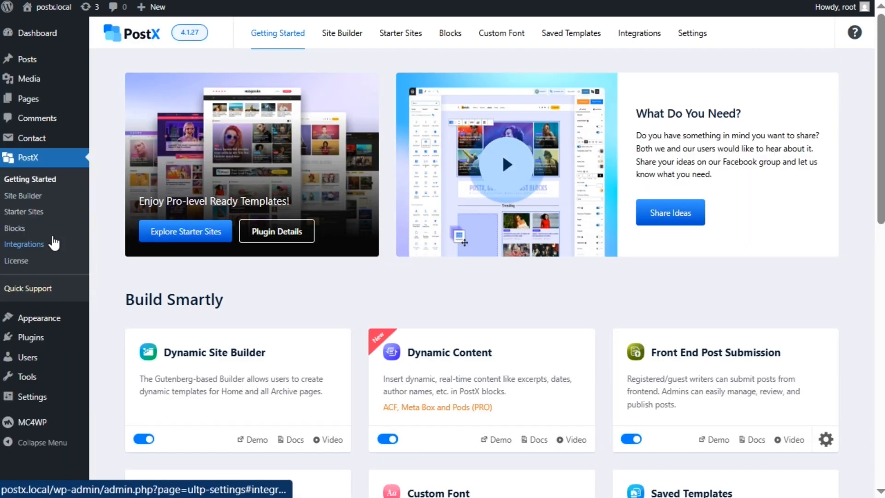
# Import the Lifestyle Magazine category template from the Site Builder's Category section
pyautogui.click(341, 33)
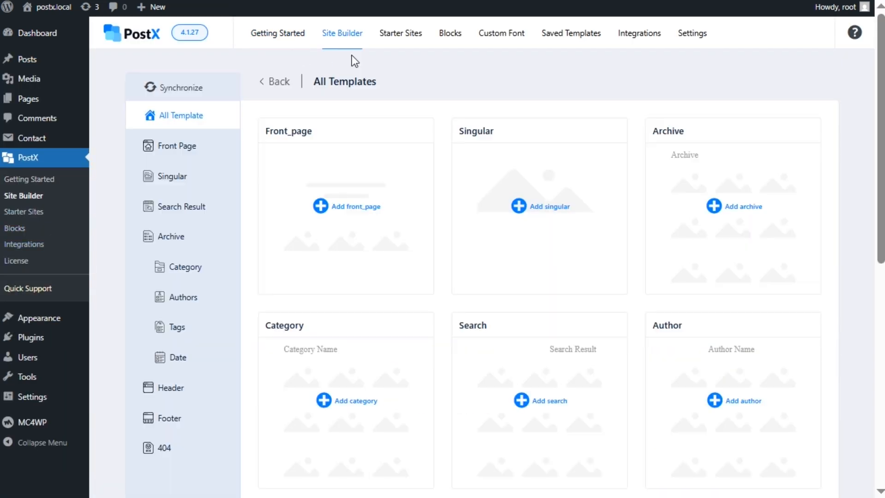
pyautogui.scroll(-3)
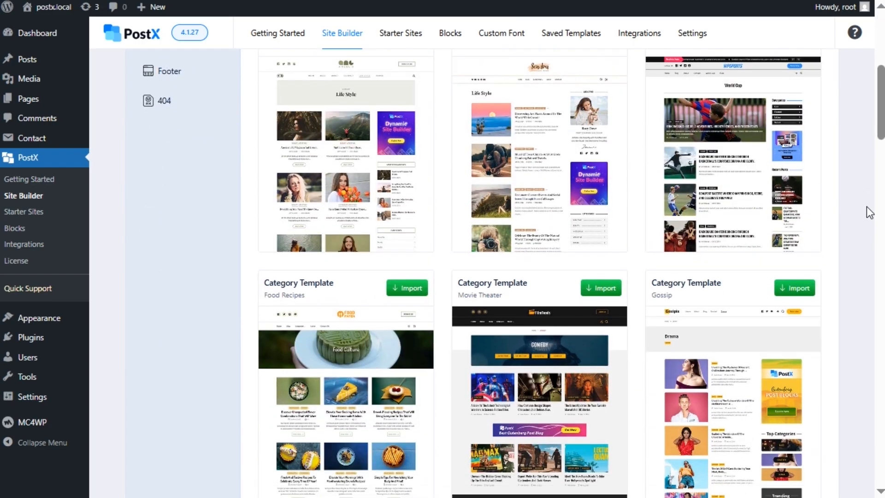
pyautogui.scroll(-3)
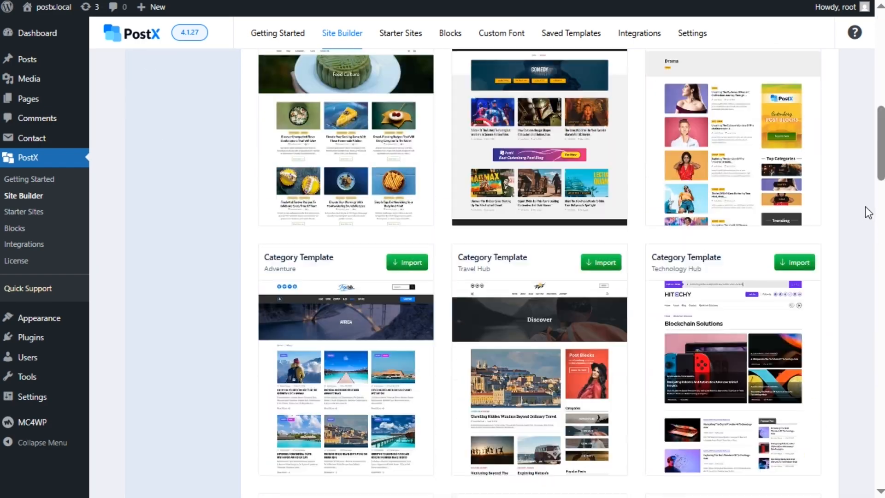
pyautogui.click(184, 267)
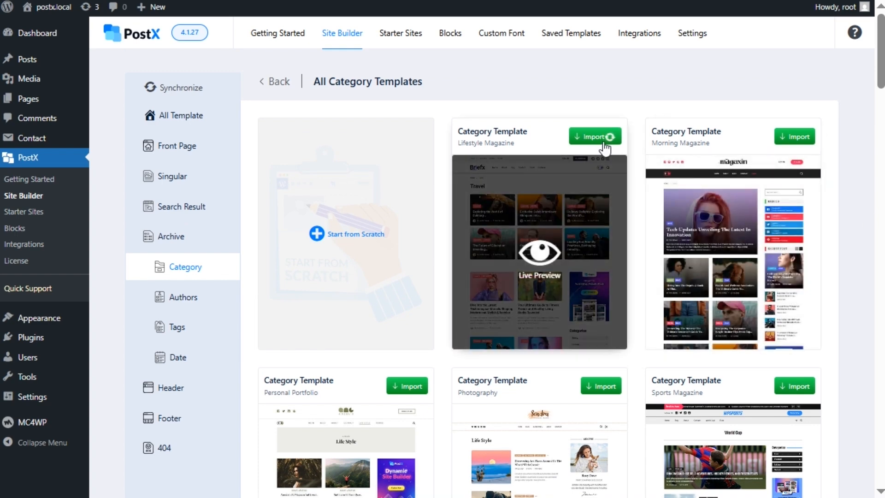
pyautogui.click(593, 137)
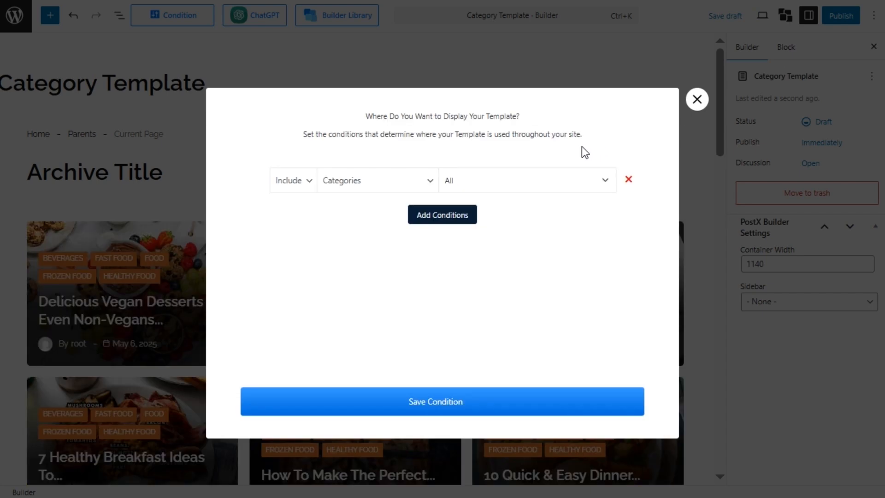
# Keep the template's category condition on All, save the condition and close the dialog
pyautogui.click(524, 180)
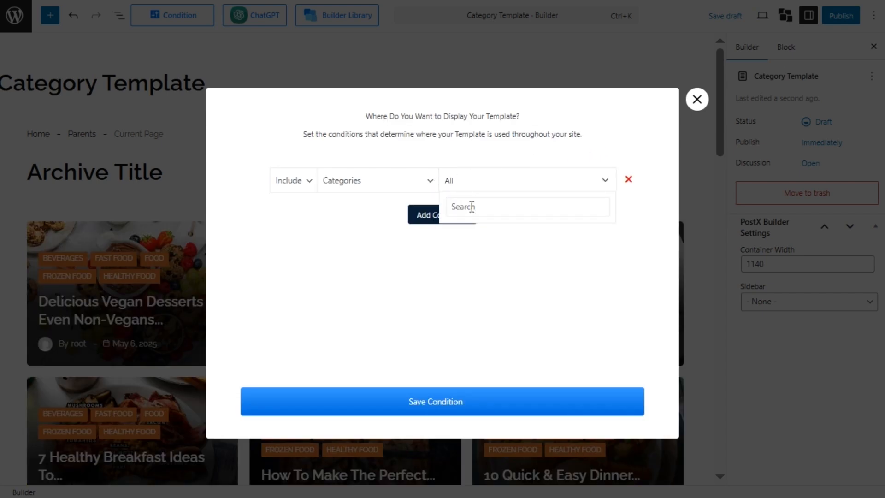
pyautogui.write('foo')
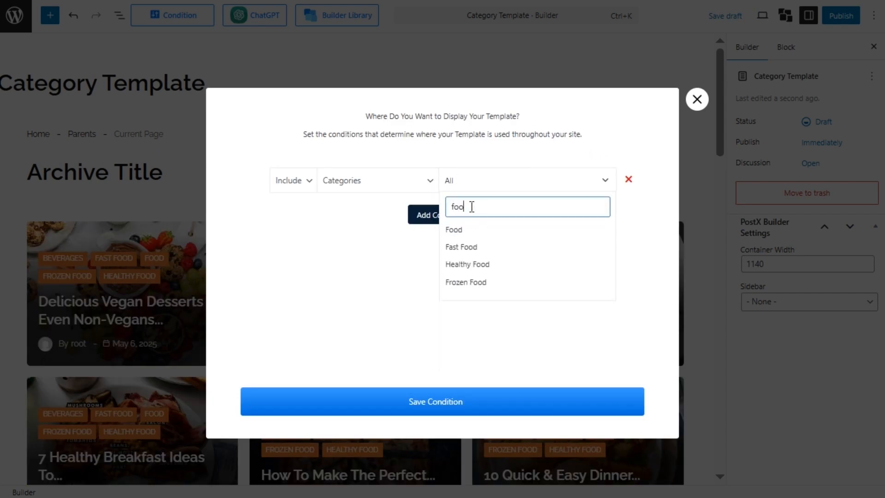
pyautogui.click(364, 285)
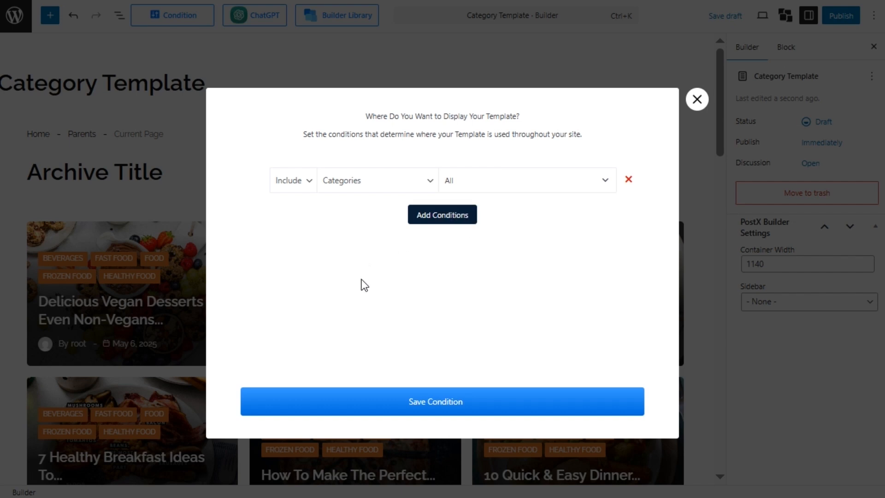
pyautogui.click(441, 400)
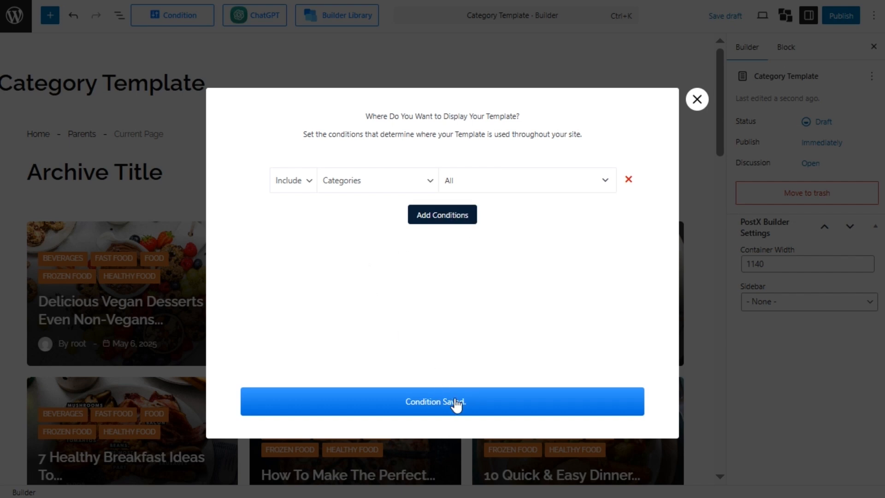
pyautogui.click(442, 401)
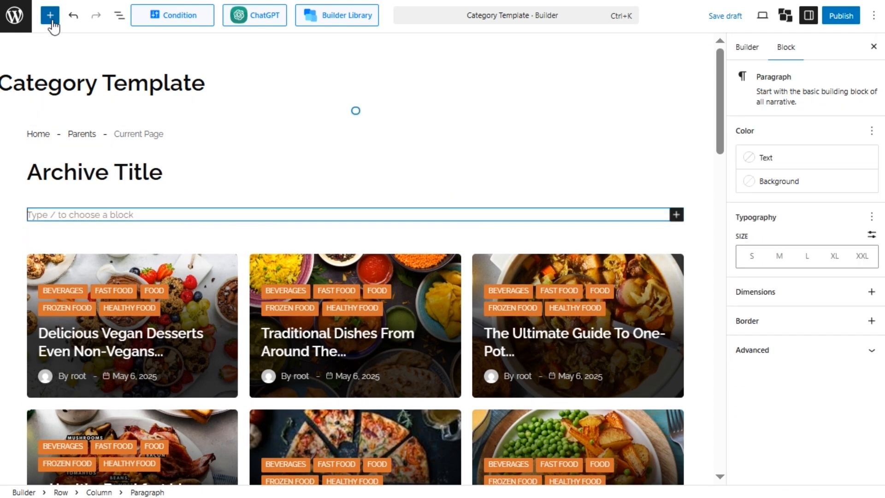
# Insert a four-column PostX Taxonomy block, preview its layouts, and bring up the Design Library
pyautogui.click(49, 16)
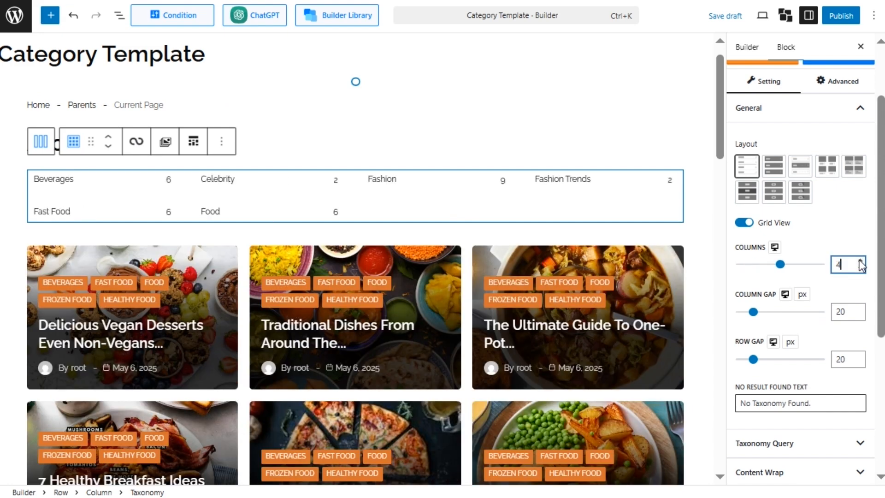
pyautogui.click(773, 164)
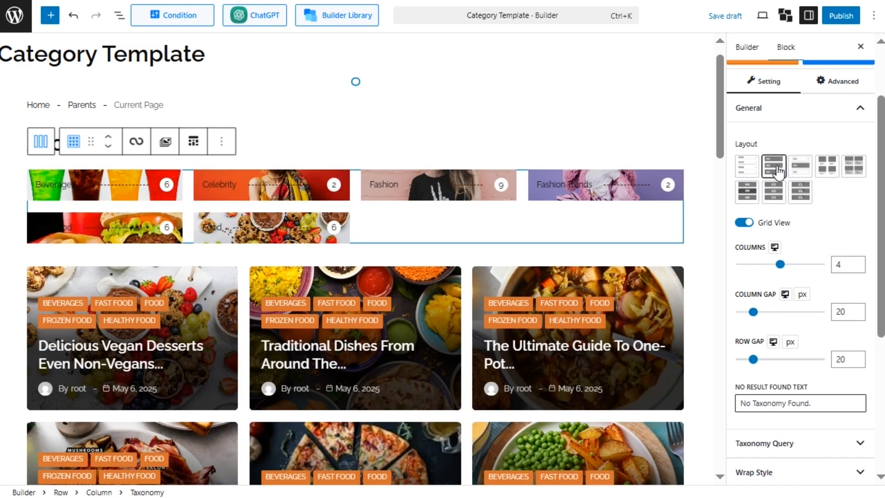
pyautogui.click(800, 165)
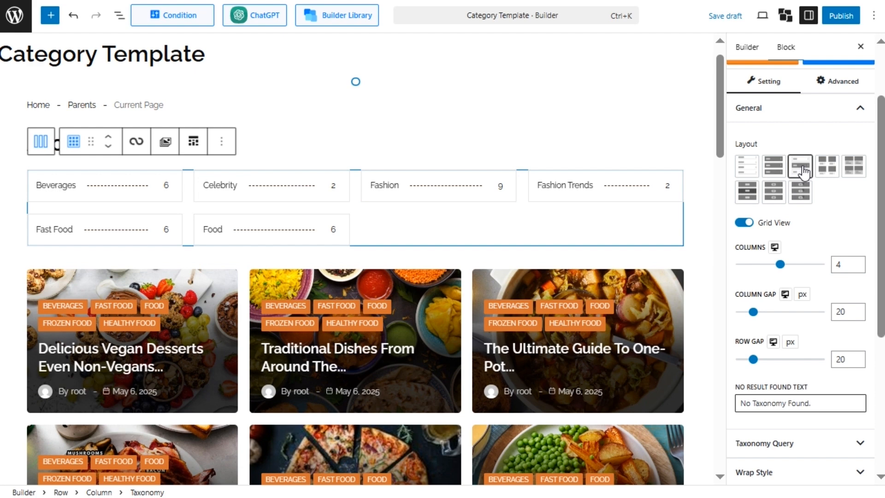
pyautogui.click(825, 165)
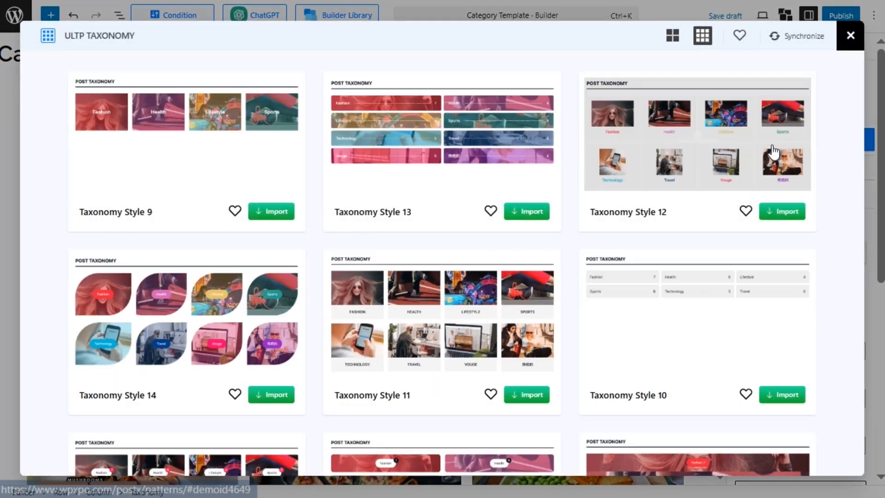
# Import an image-card taxonomy style showing each category's picture, name and post count
pyautogui.scroll(-3)
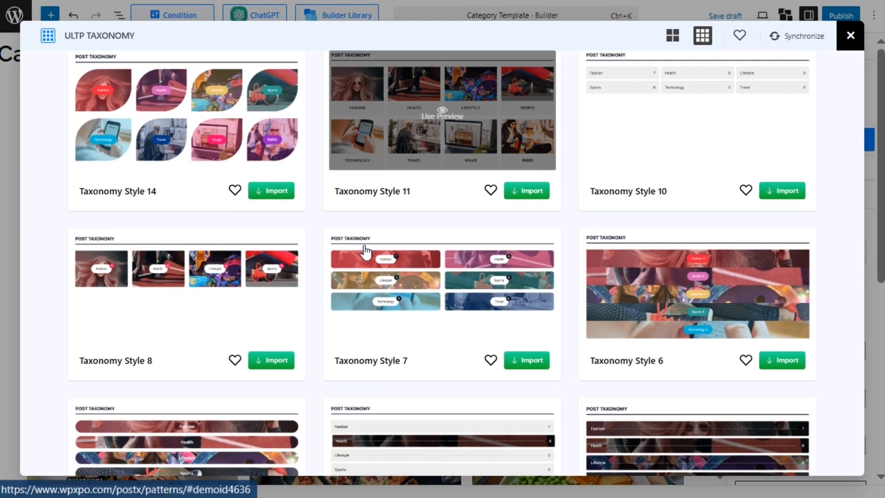
pyautogui.click(849, 35)
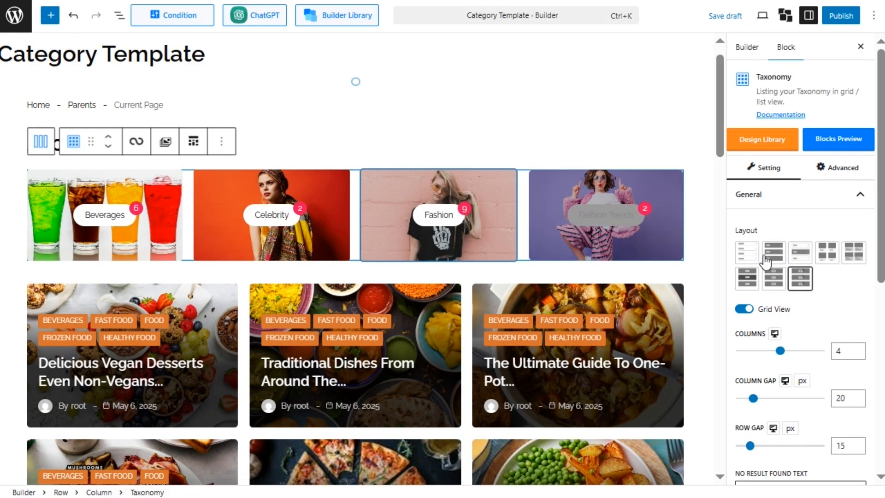
# Set the Taxonomy Query type to Immediate Child (Archive)
pyautogui.scroll(-3)
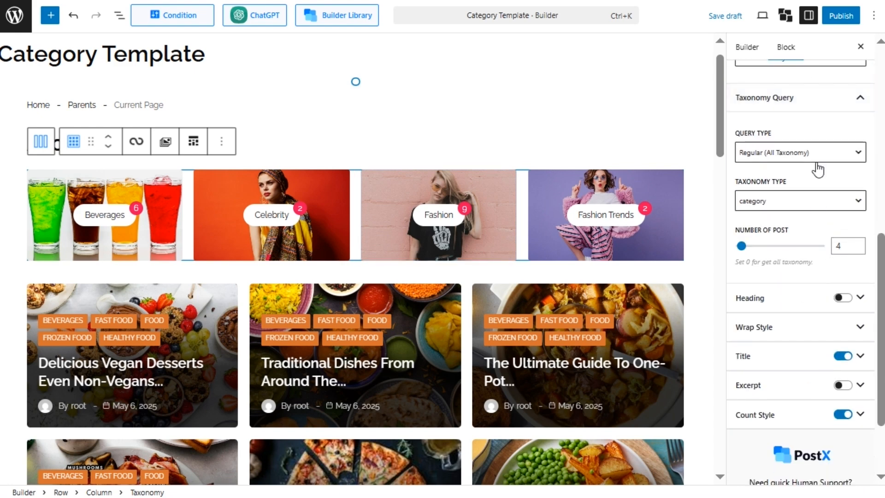
pyautogui.click(798, 152)
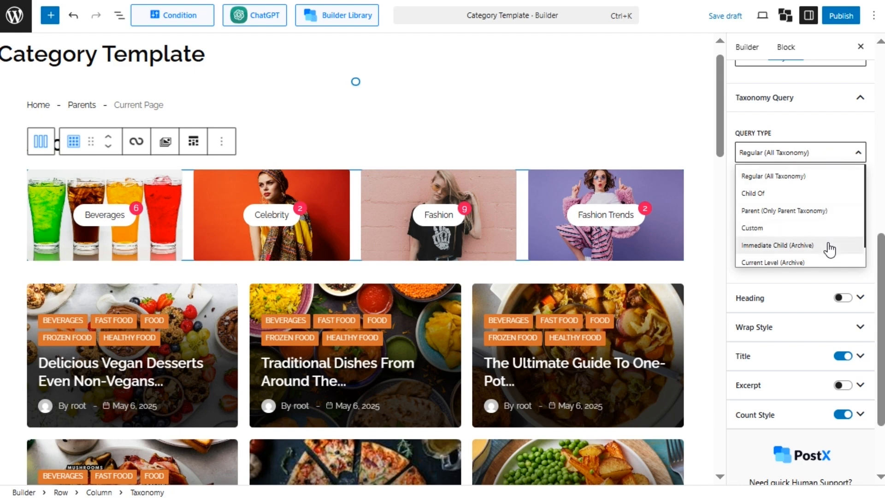
pyautogui.click(776, 245)
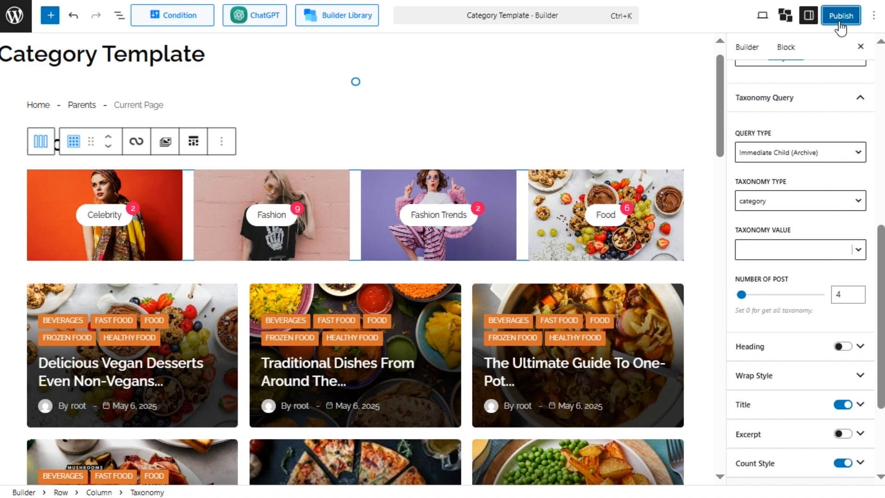
# Publish and save the category template
pyautogui.click(840, 15)
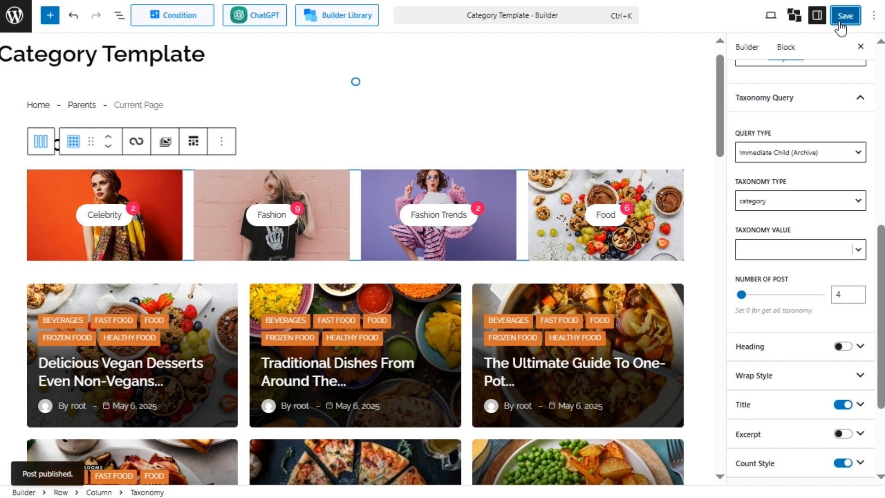
pyautogui.click(844, 16)
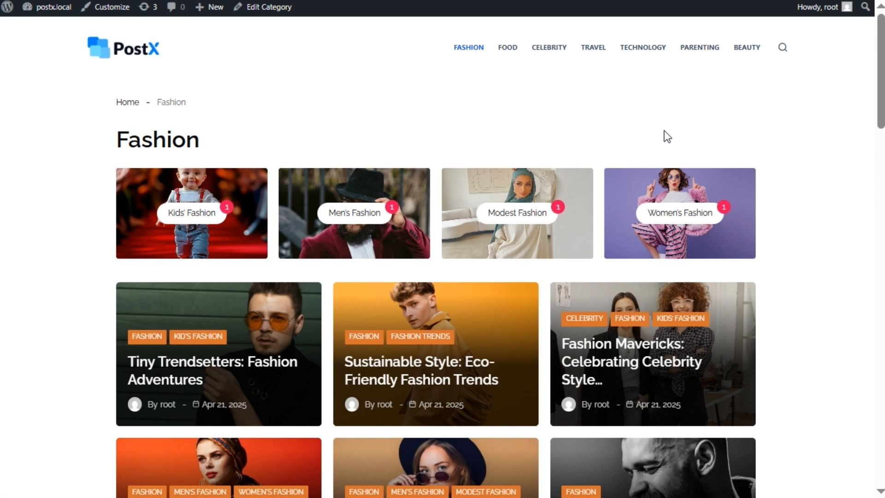
pyautogui.moveTo(679, 212)
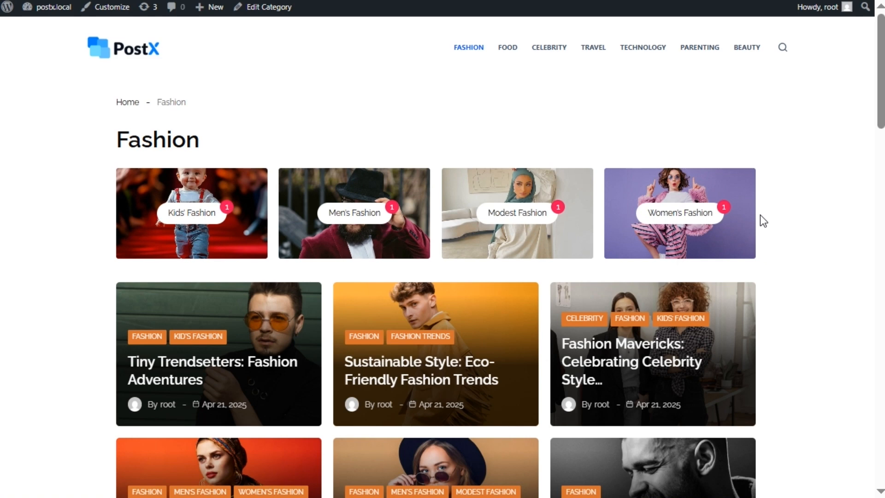
# Go to the Food category archive on the live site to see its subcategory cards
pyautogui.click(506, 47)
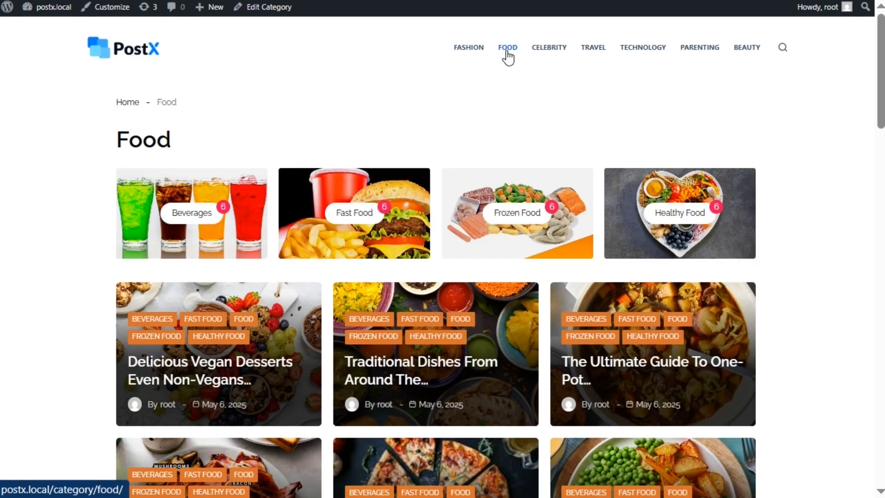
pyautogui.moveTo(762, 167)
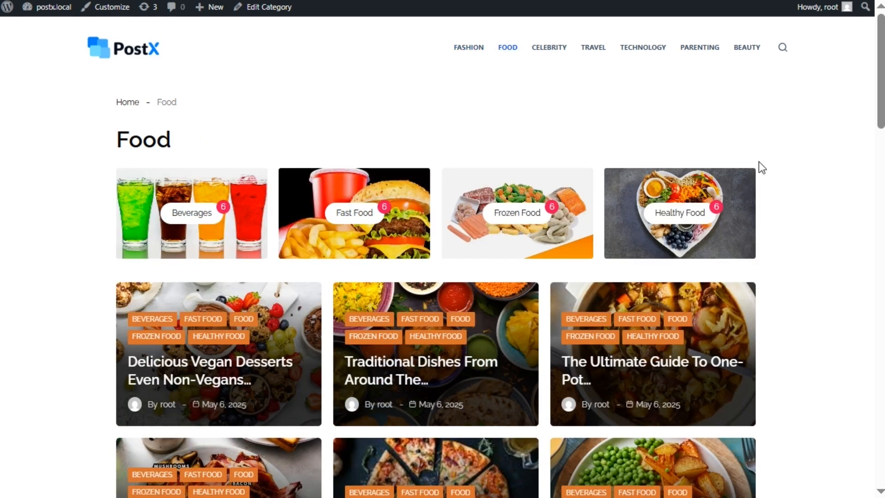